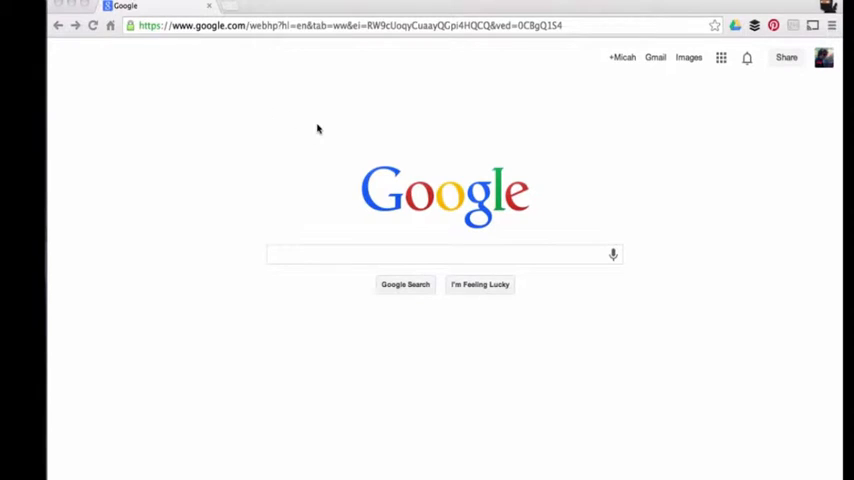
mouse_move(495, 165)
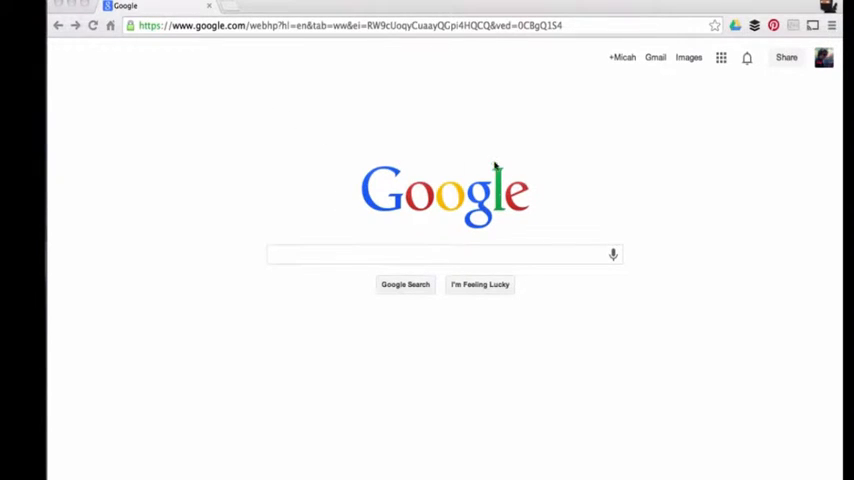
- Search Google for 'ad settings'
left_click(445, 254)
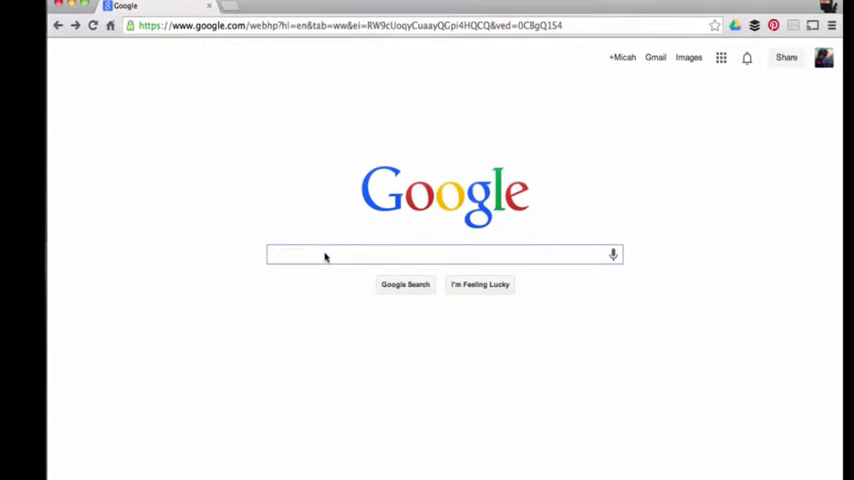
type("ad settings")
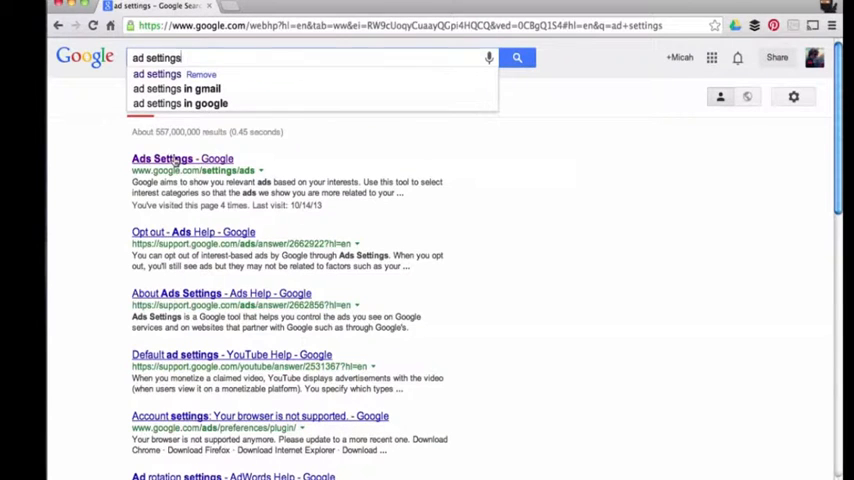
- Open the 'Ads Settings – Google' result and scroll through the Google Ads settings page
left_click(181, 158)
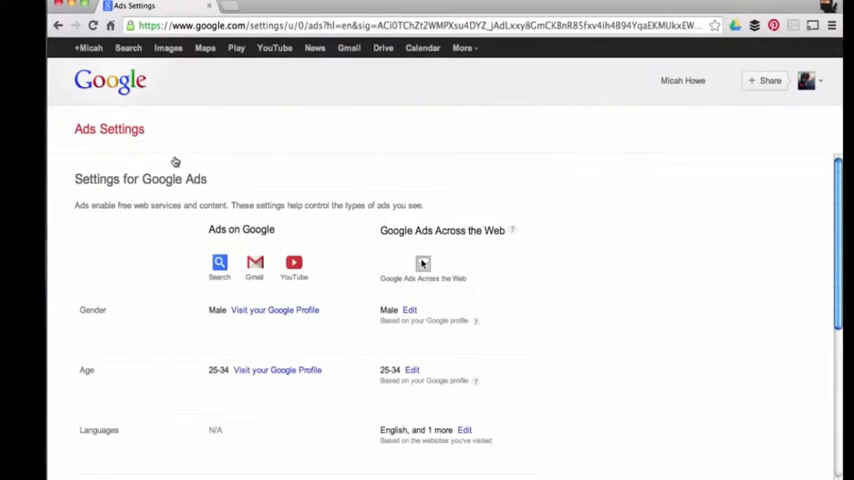
scroll("down", 3)
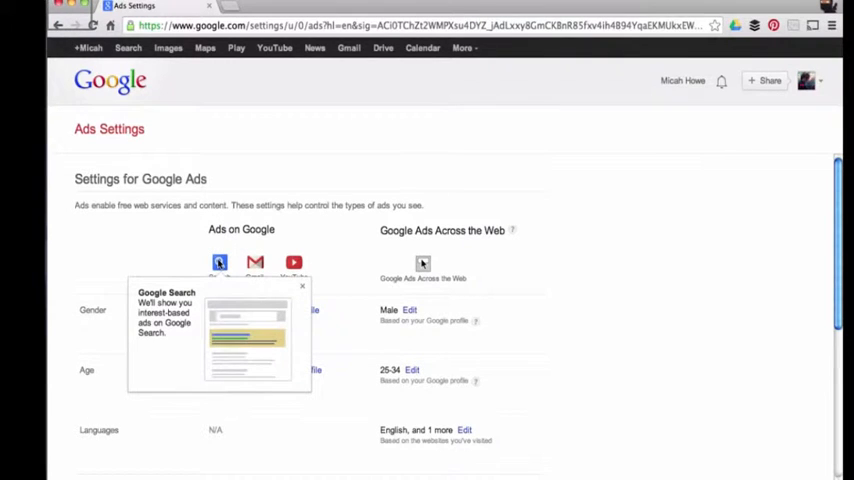
mouse_move(255, 262)
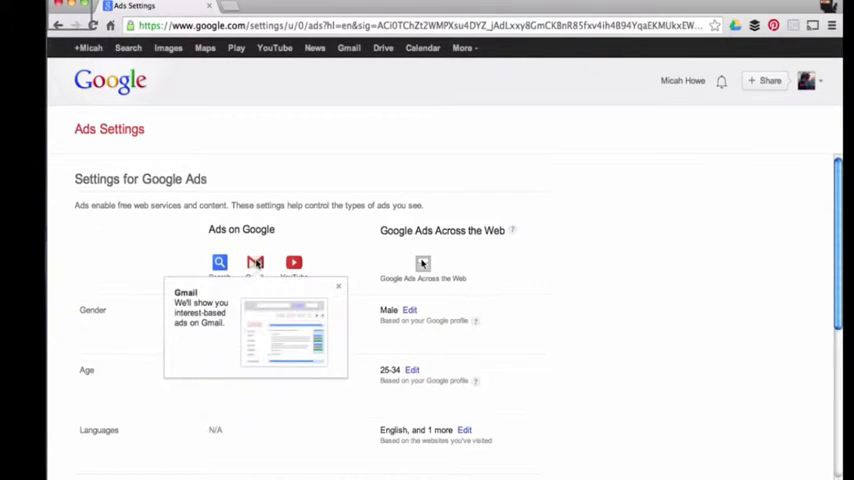
mouse_move(293, 262)
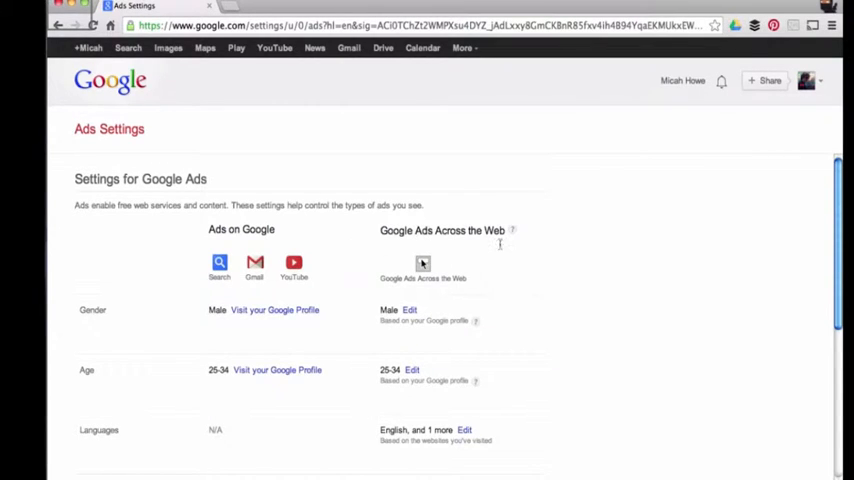
mouse_move(467, 227)
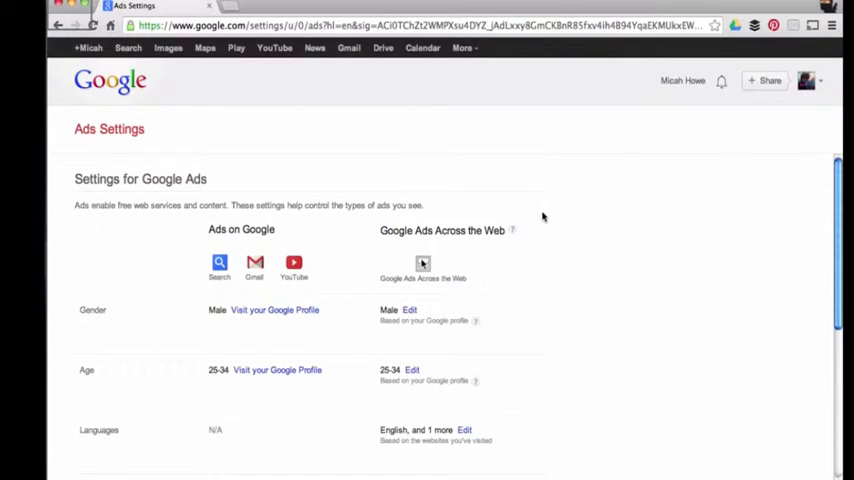
- Expand the 'Android Apps, and 24 more' interests list from previous searches
scroll("down", 3)
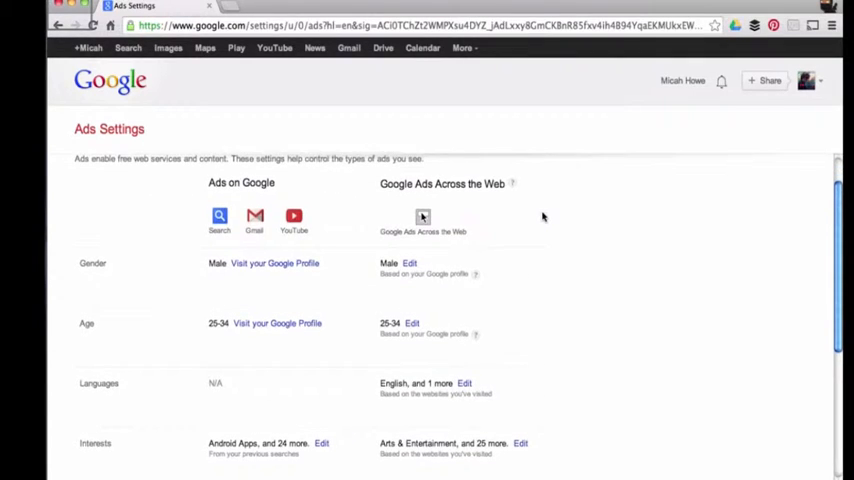
scroll("down", 3)
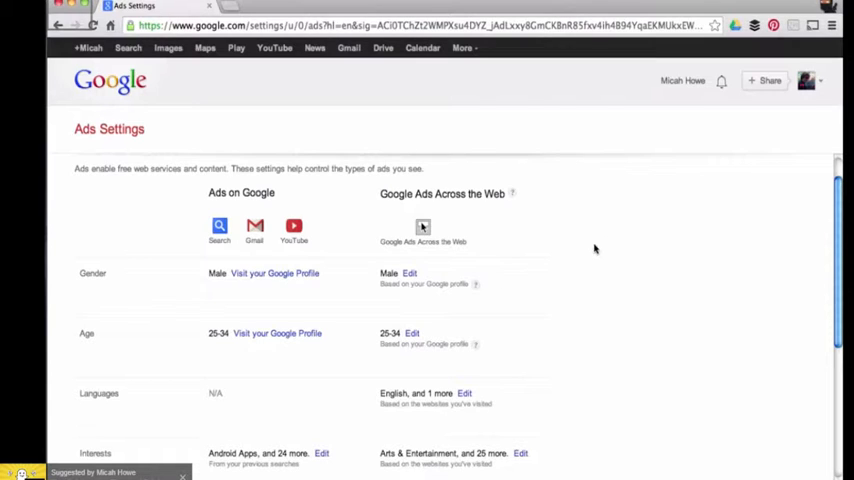
mouse_move(371, 309)
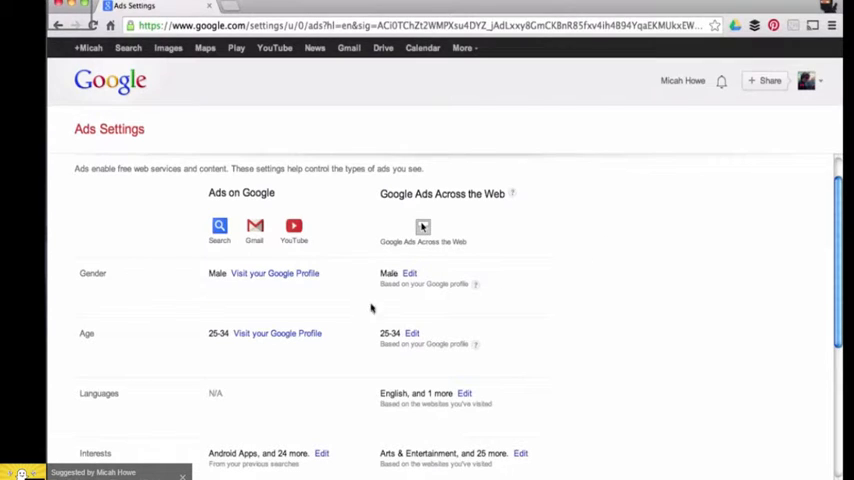
scroll("down", 3)
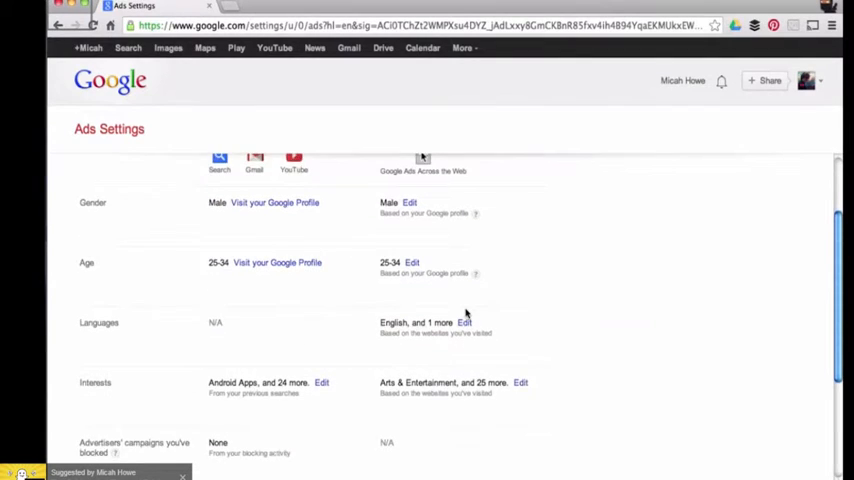
scroll("down", 3)
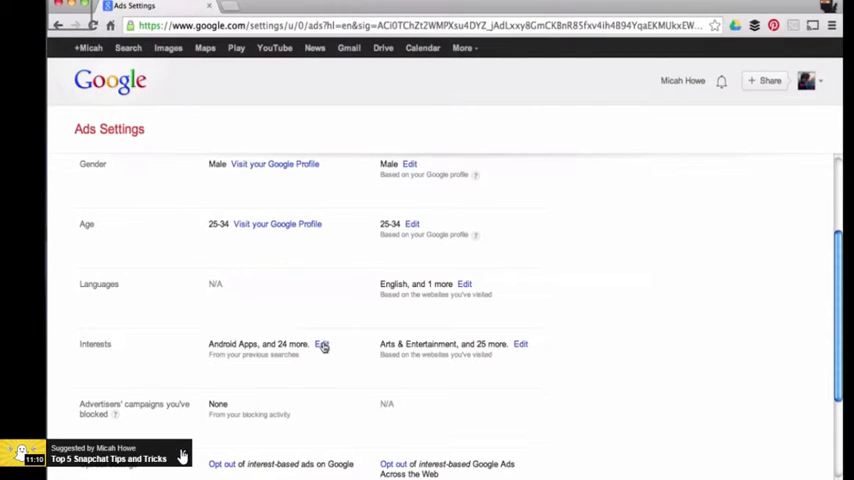
left_click(322, 344)
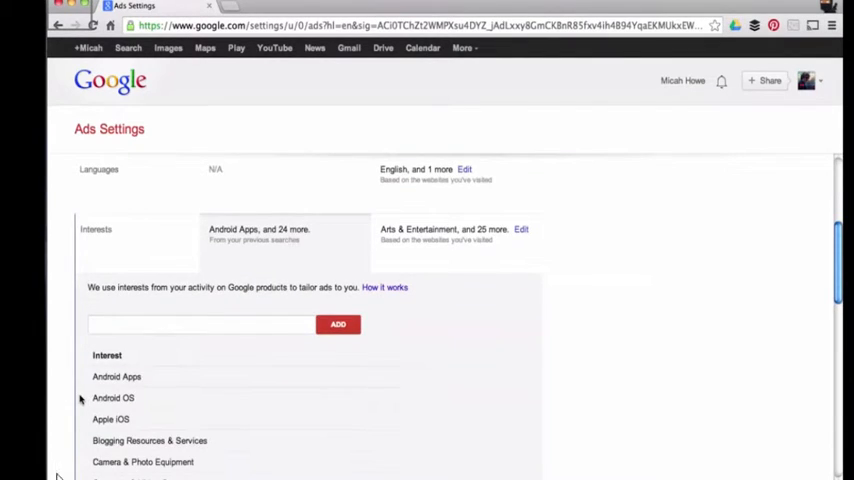
- Review the search-based interests through iOS Apps, then collapse the list with OK
scroll("down", 3)
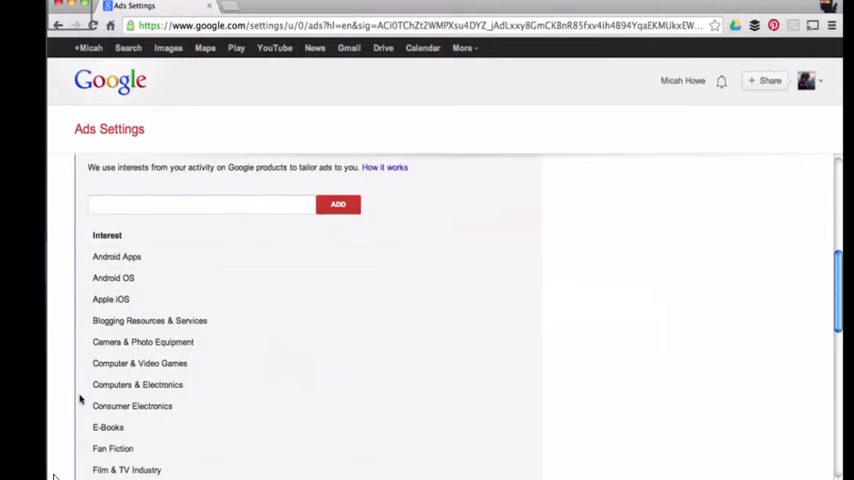
scroll("down", 3)
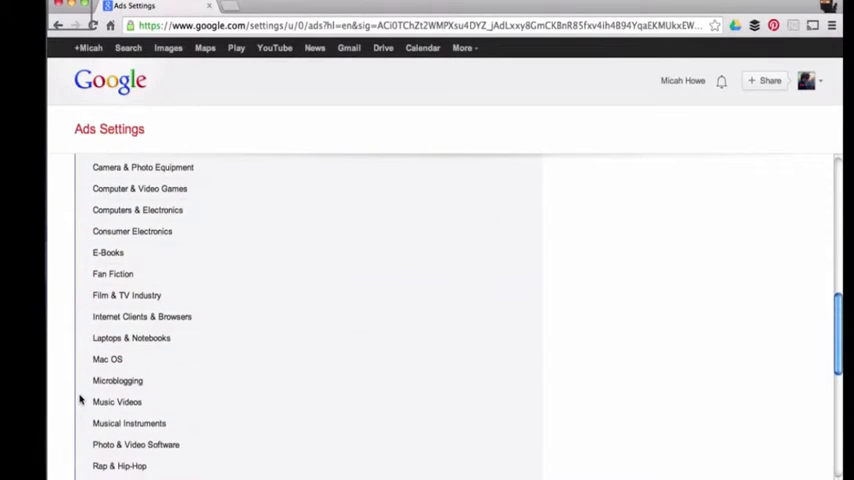
scroll("down", 3)
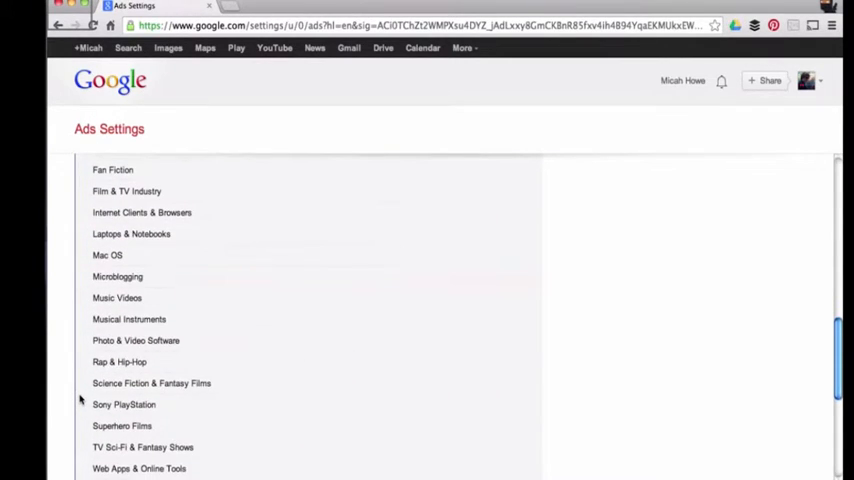
scroll("up", 3)
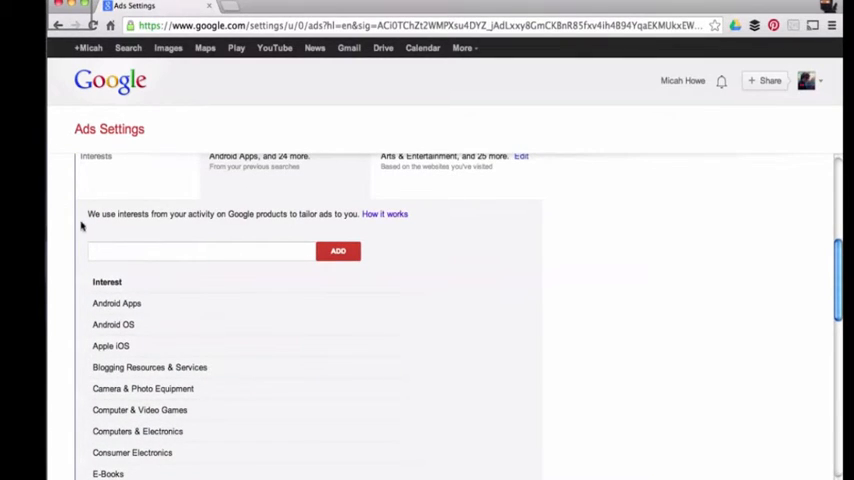
scroll("down", 3)
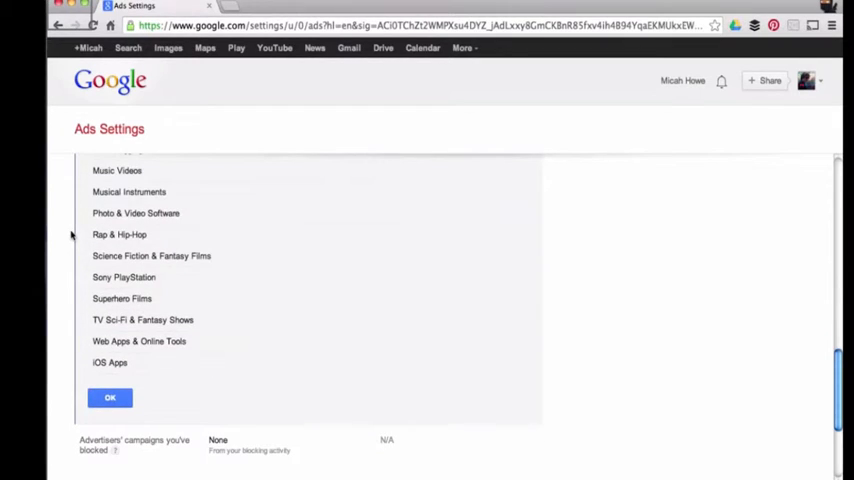
left_click(110, 397)
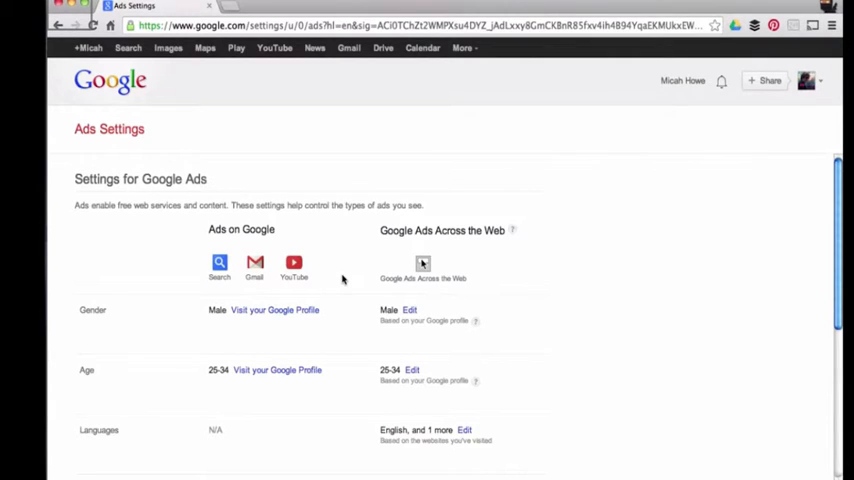
mouse_move(591, 264)
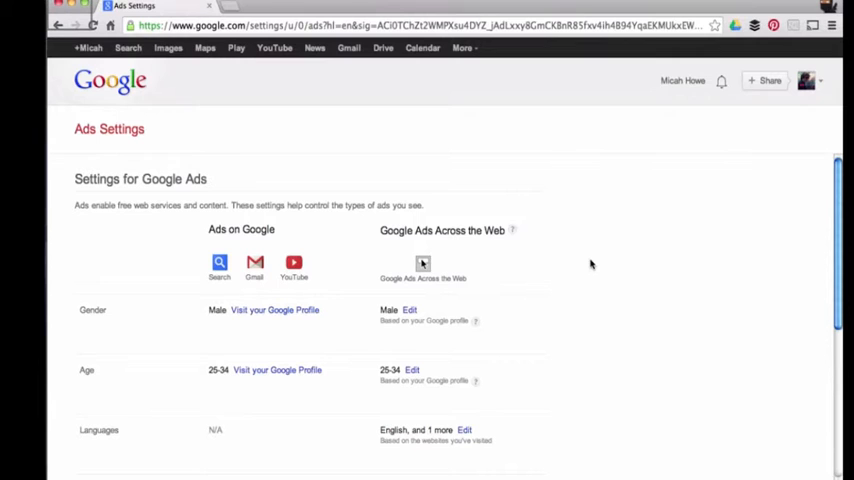
mouse_move(588, 264)
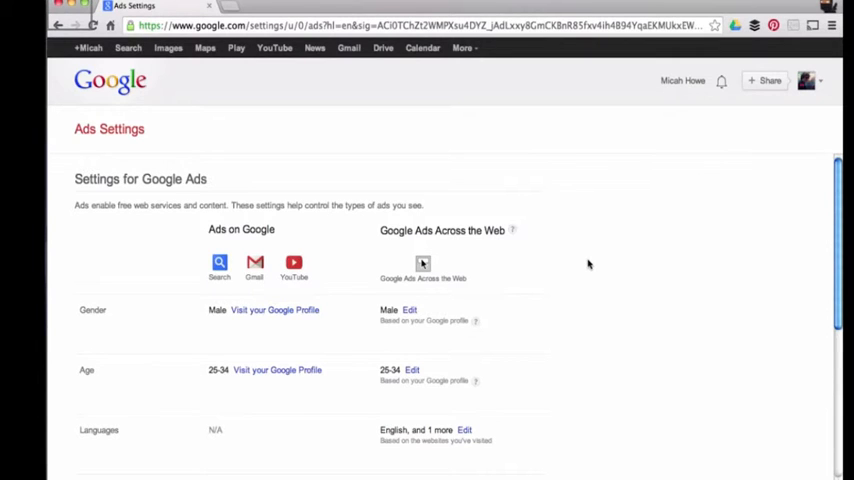
scroll("down", 3)
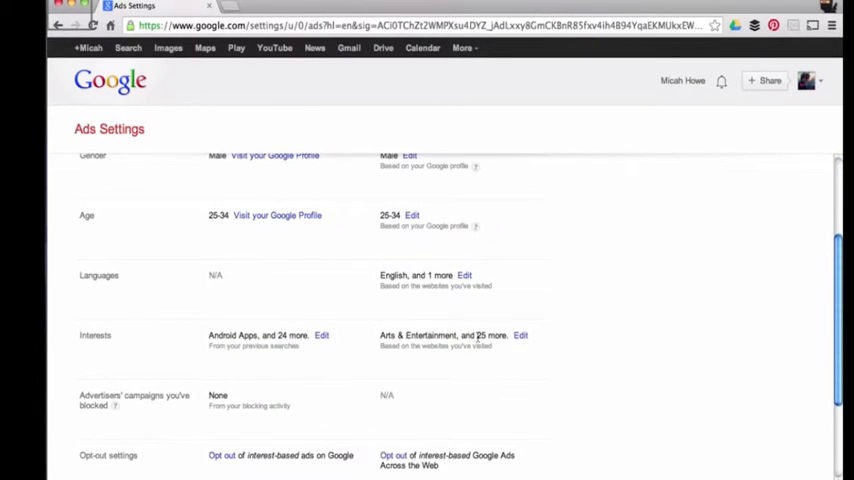
- Expand the 'Arts & Entertainment, and 25 more' website interests and type 'cooking' as a new interest
left_click(322, 335)
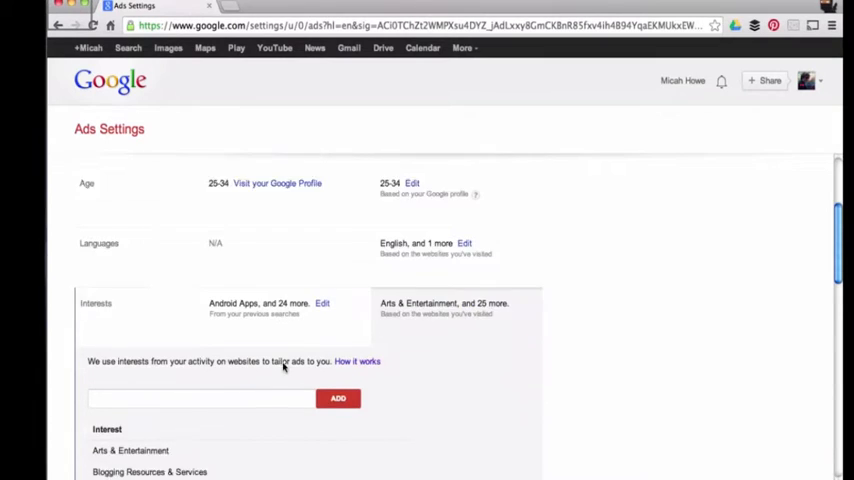
scroll("down", 3)
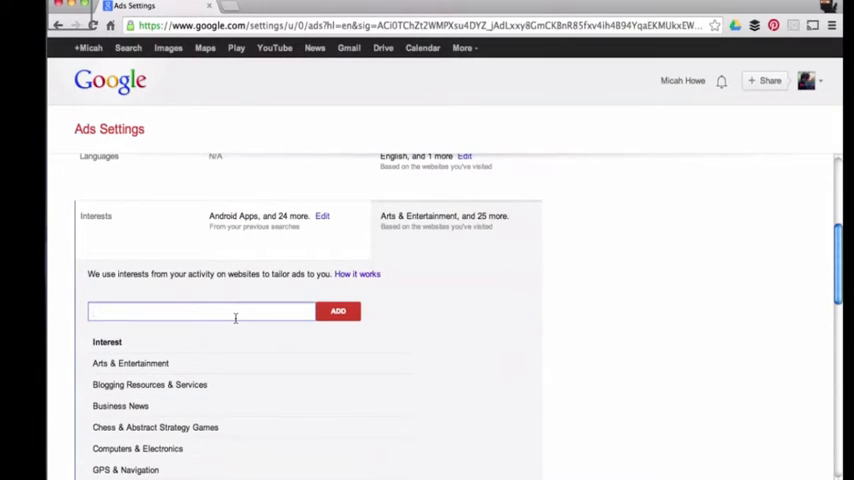
type("cooking")
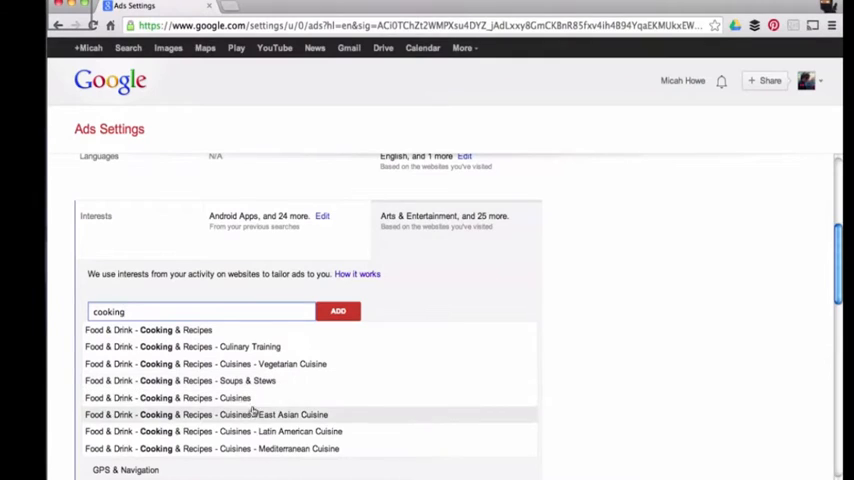
mouse_move(307, 431)
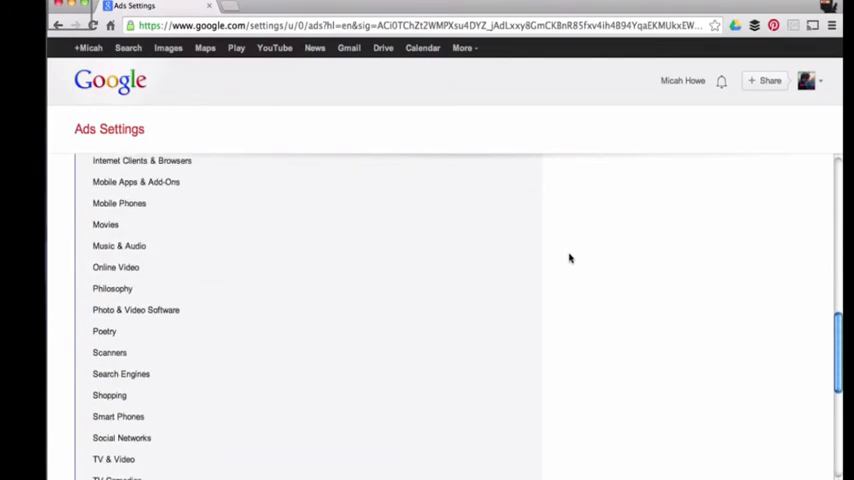
- Scroll back up to the overview with age, language, interests and opt-out rows
scroll("up", 3)
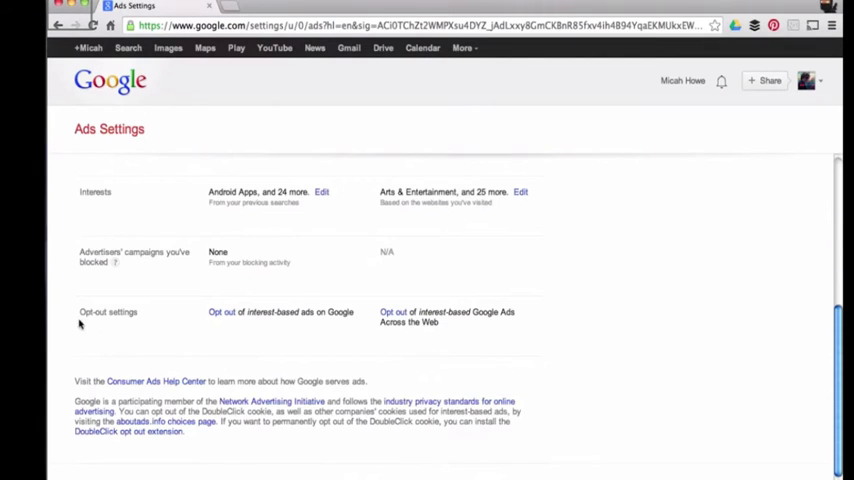
scroll("up", 3)
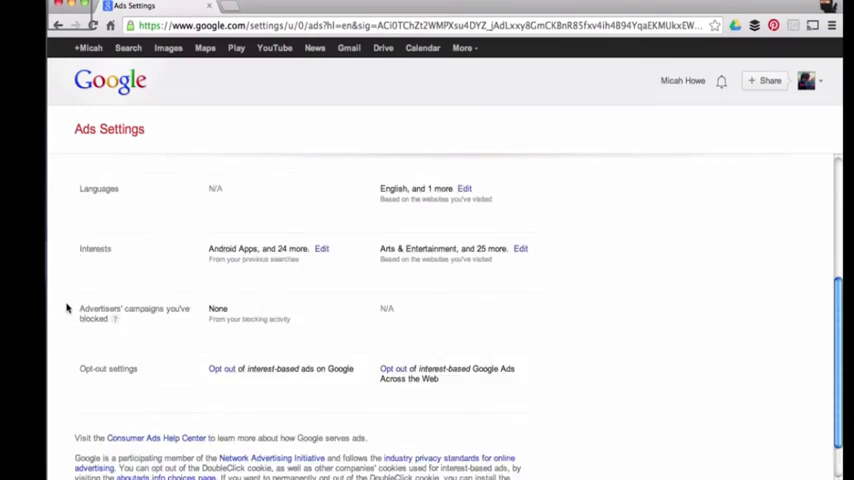
scroll("up", 3)
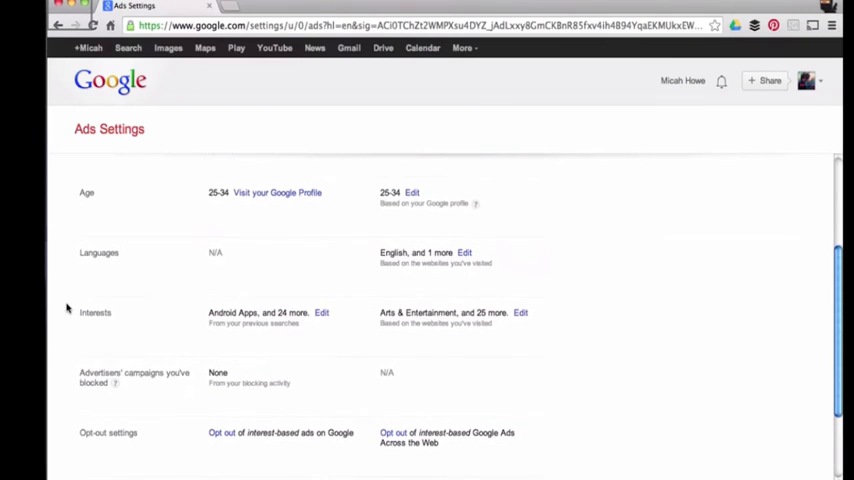